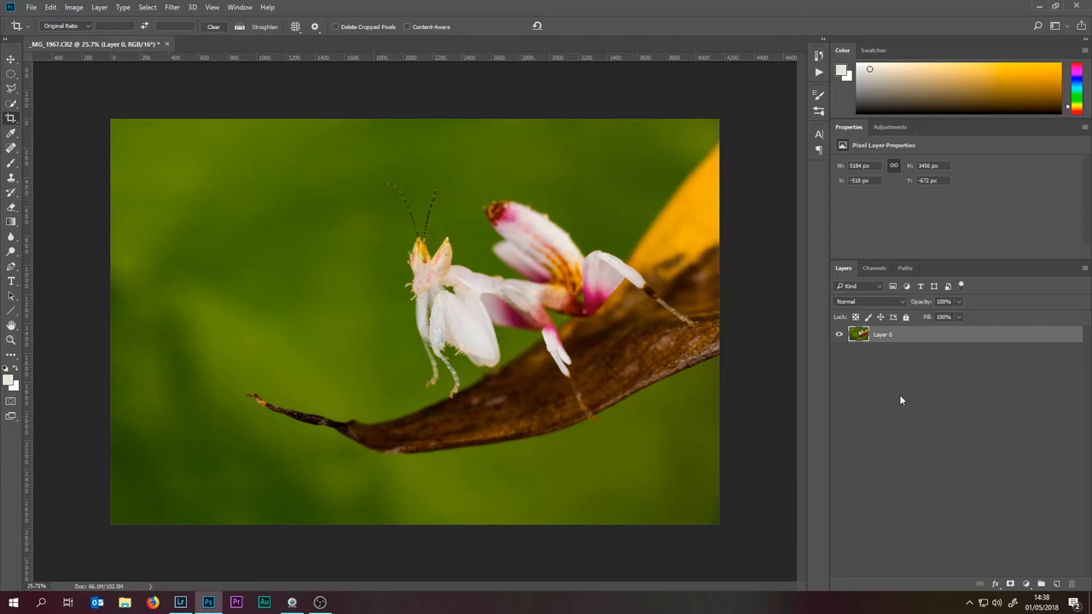
# Open the Edit menu's Transform submenu to reveal the Flip Horizontal and Flip Vertical options
pyautogui.click(50, 7)
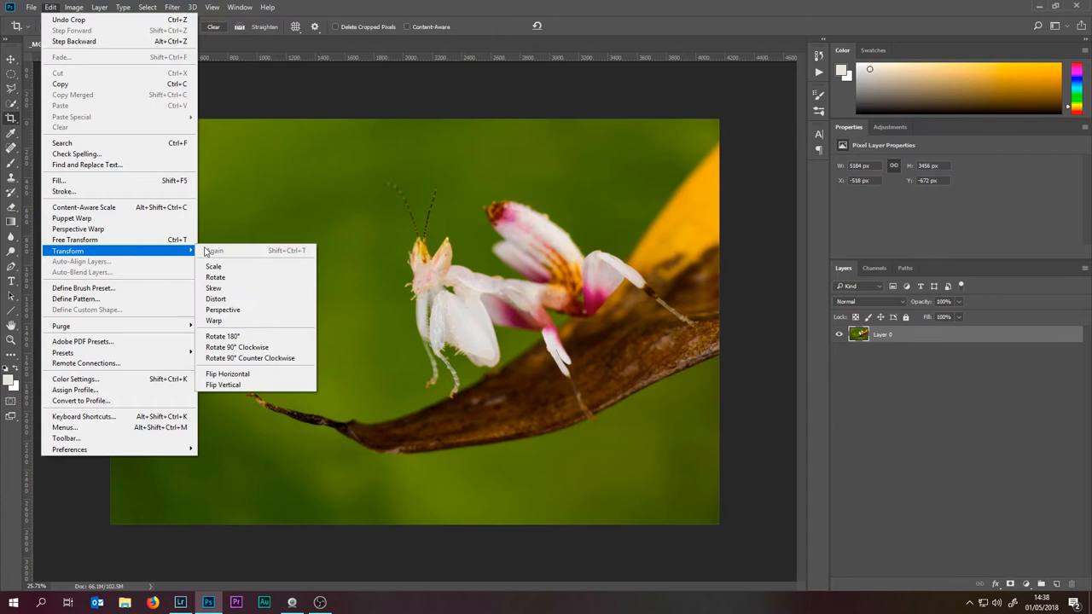